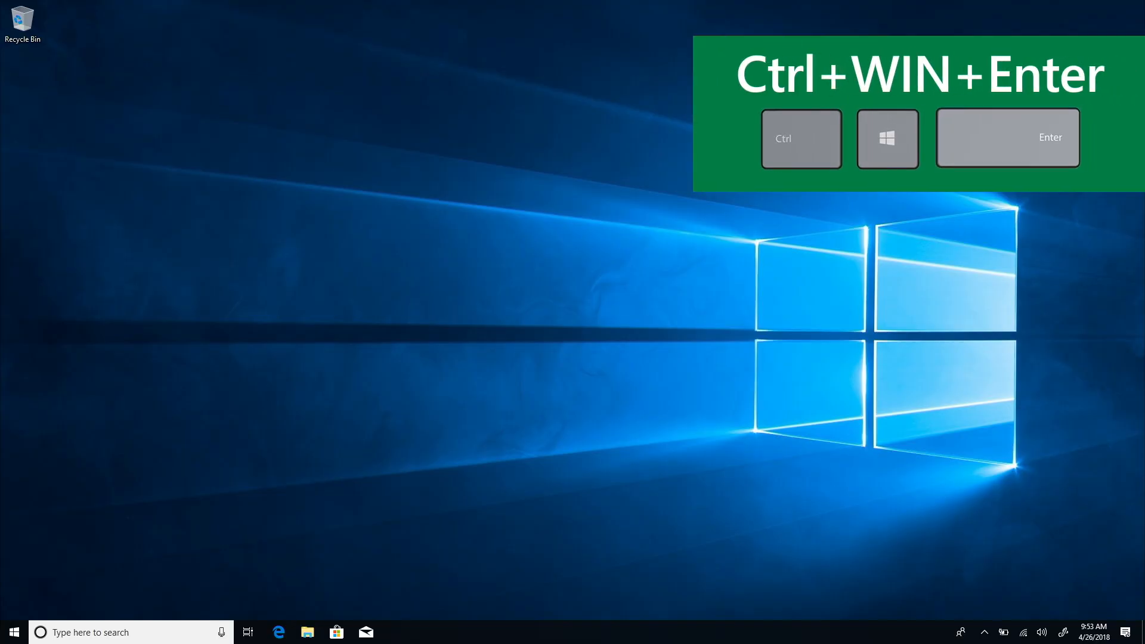
Start the Narrator screen reader with the Ctrl+Win+Enter shortcut.
key("ctrl+win+enter")
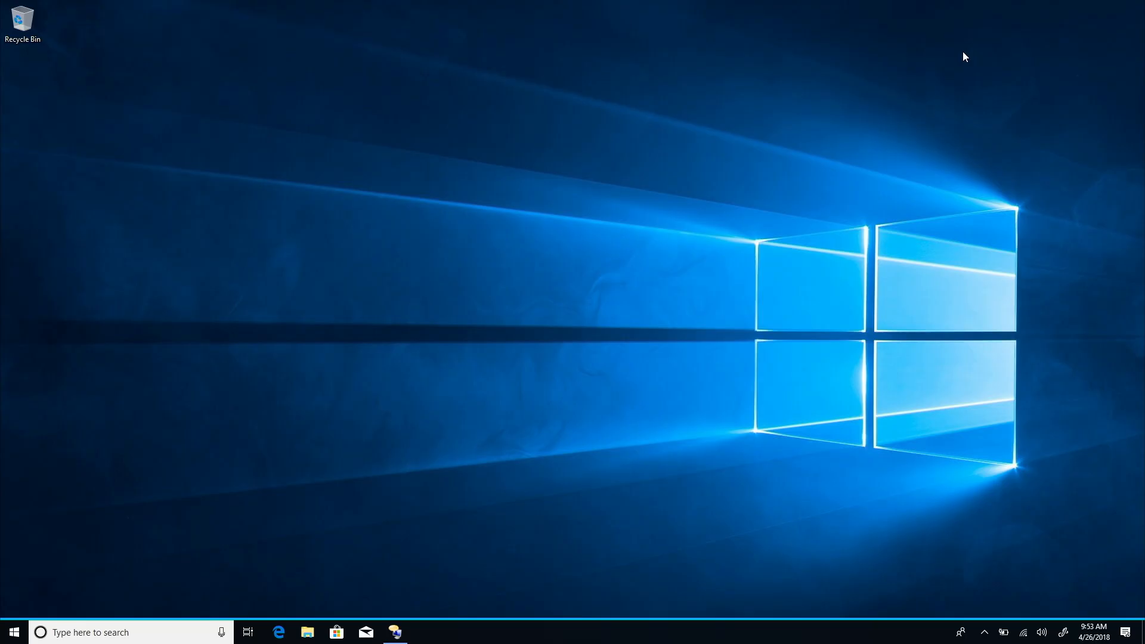
Bring up Ease of Access Display settings with the Win+U shortcut.
key("Win+u")
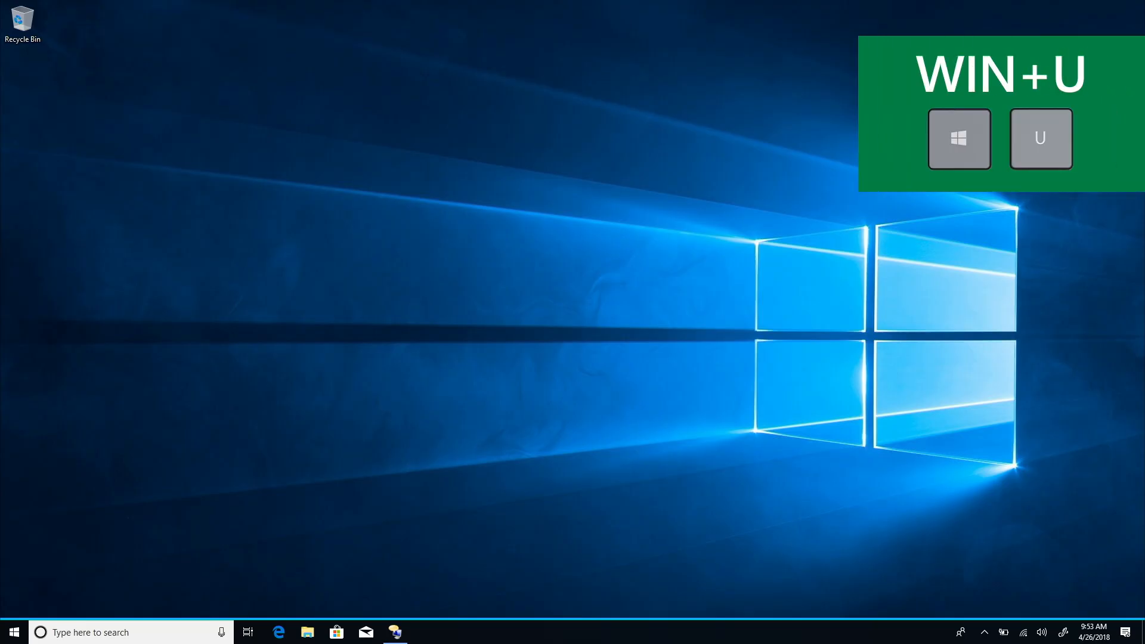
key("win+u")
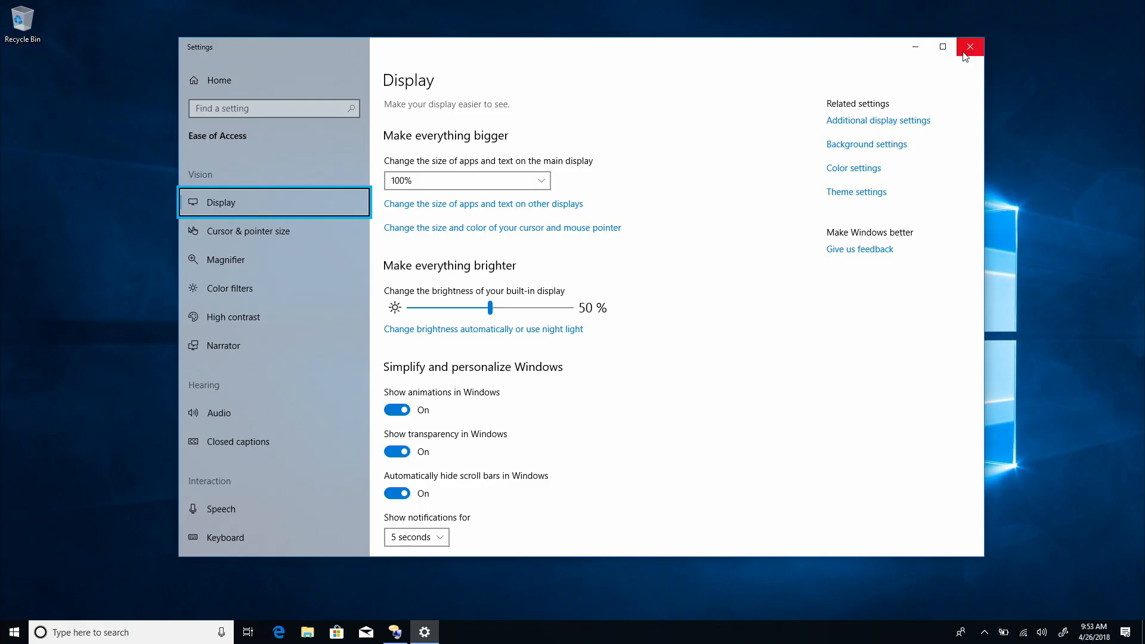
Go down the Ease of Access list past Magnifier to the Narrator page.
left_click(251, 230)
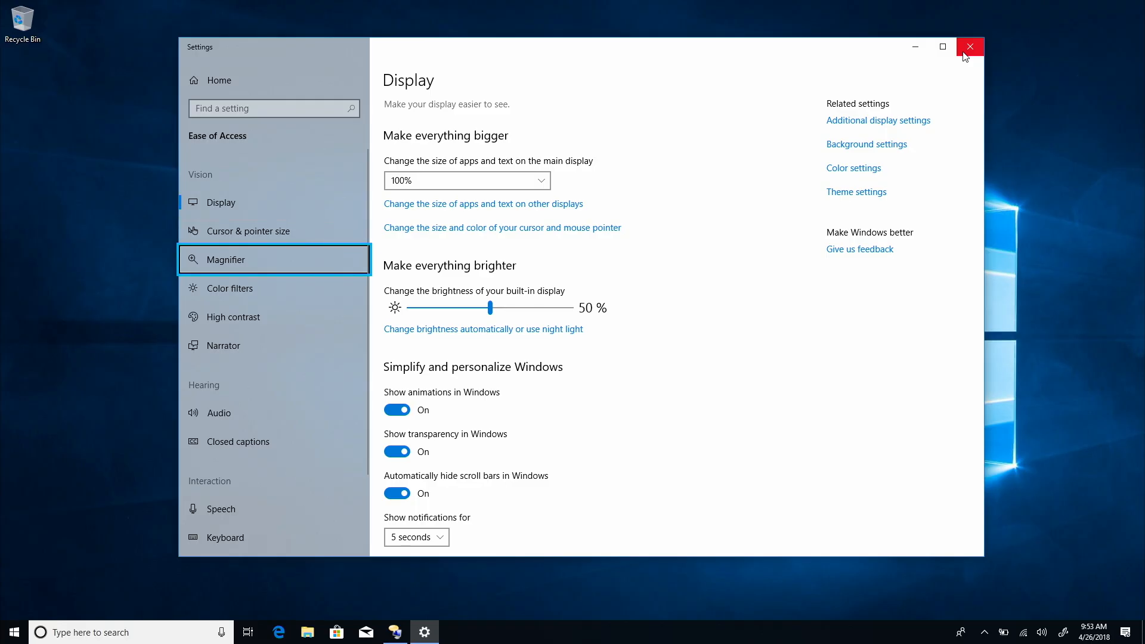
left_click(229, 287)
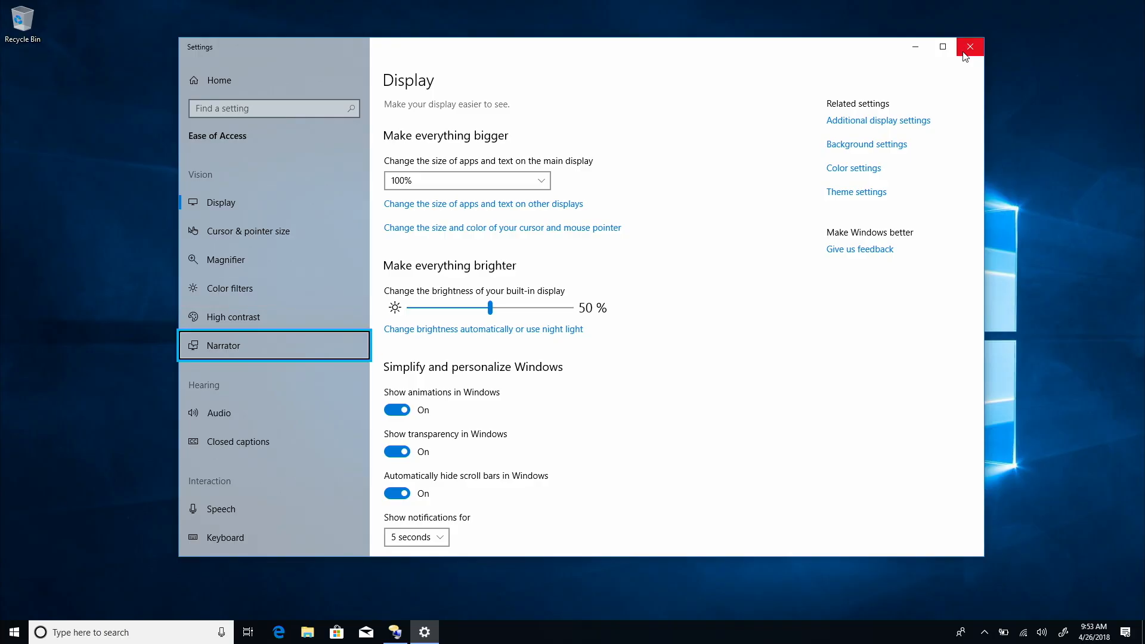
left_click(224, 345)
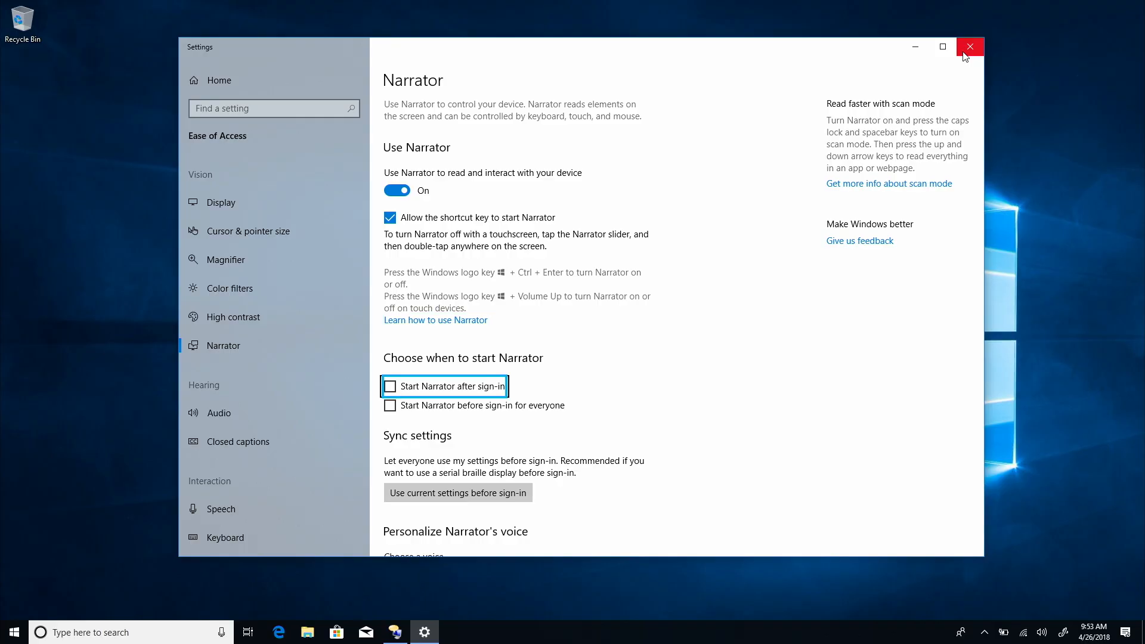
Tick the 'Start Narrator after sign-in' checkbox.
key("enter")
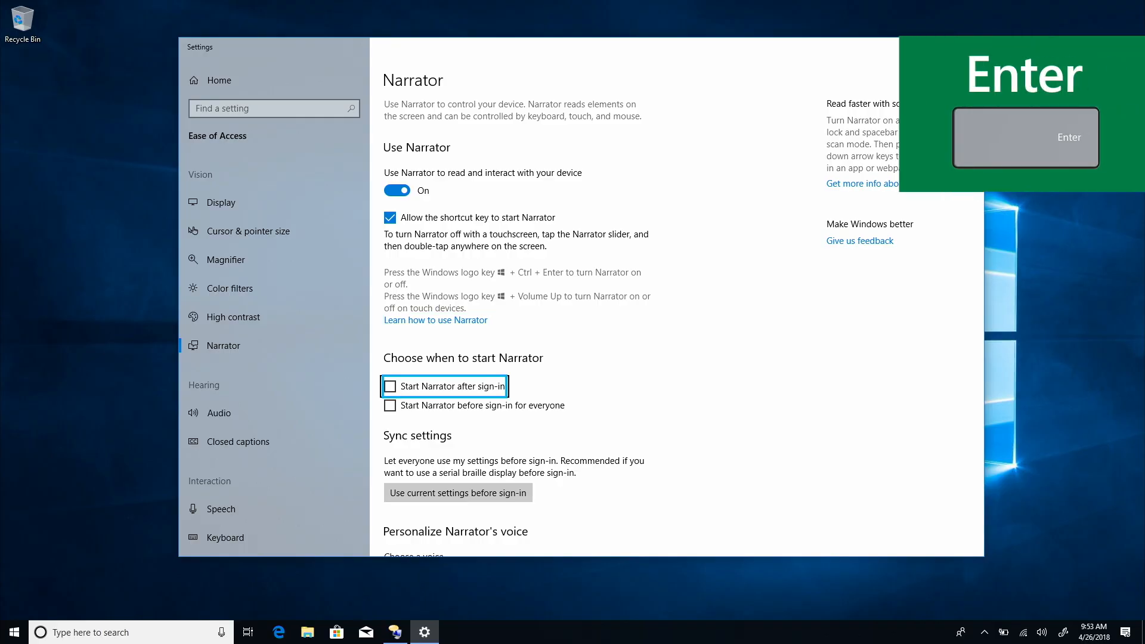